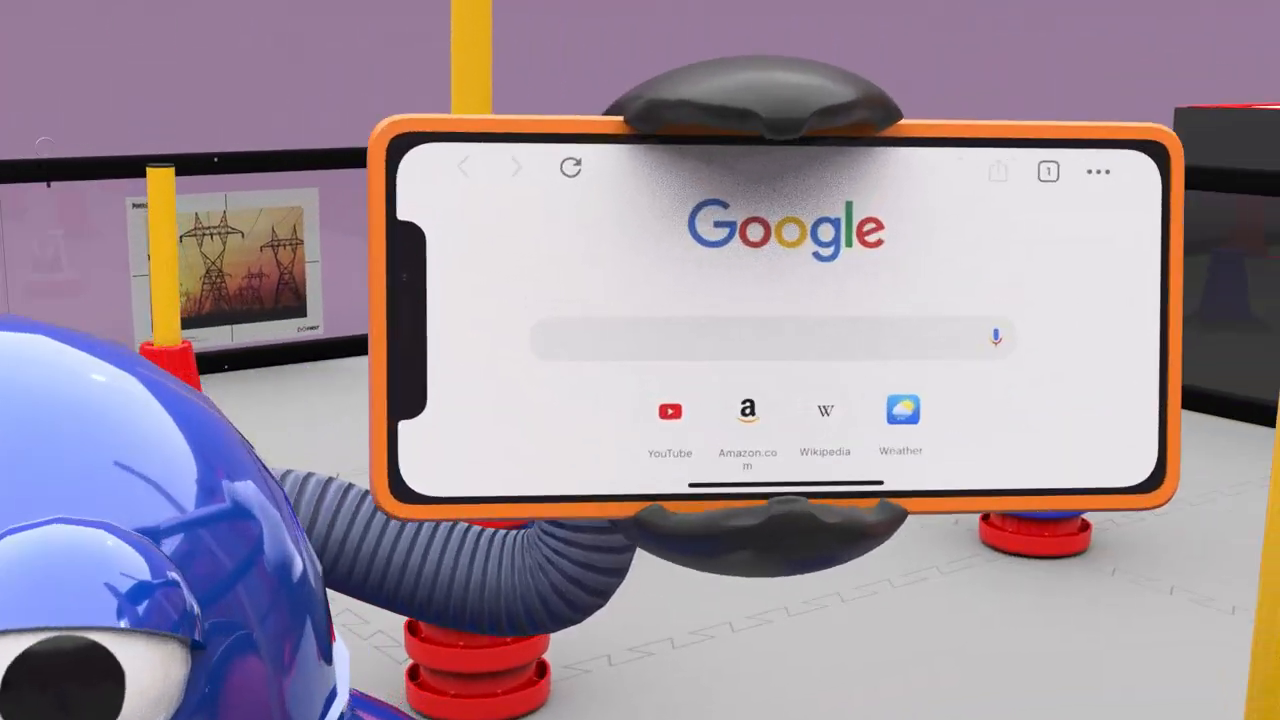
type("firstinspires.org/resource-library/ftc/g")
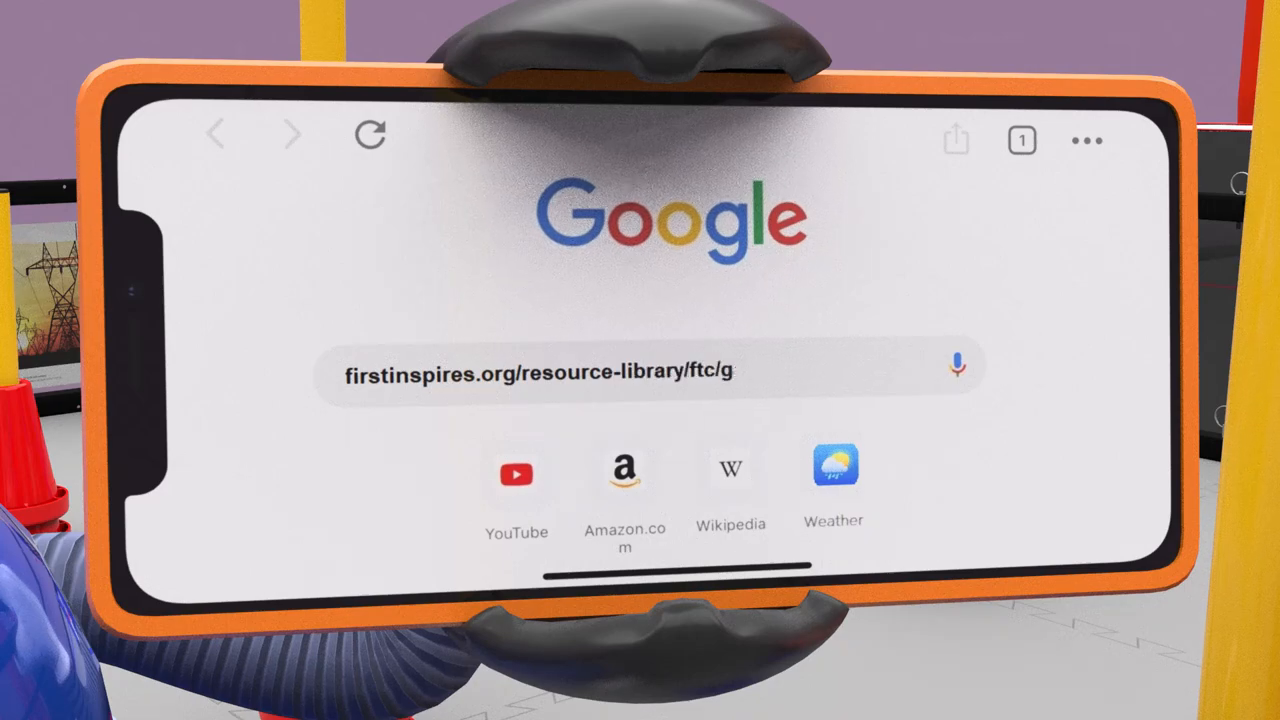
type("ame-and-season-info")
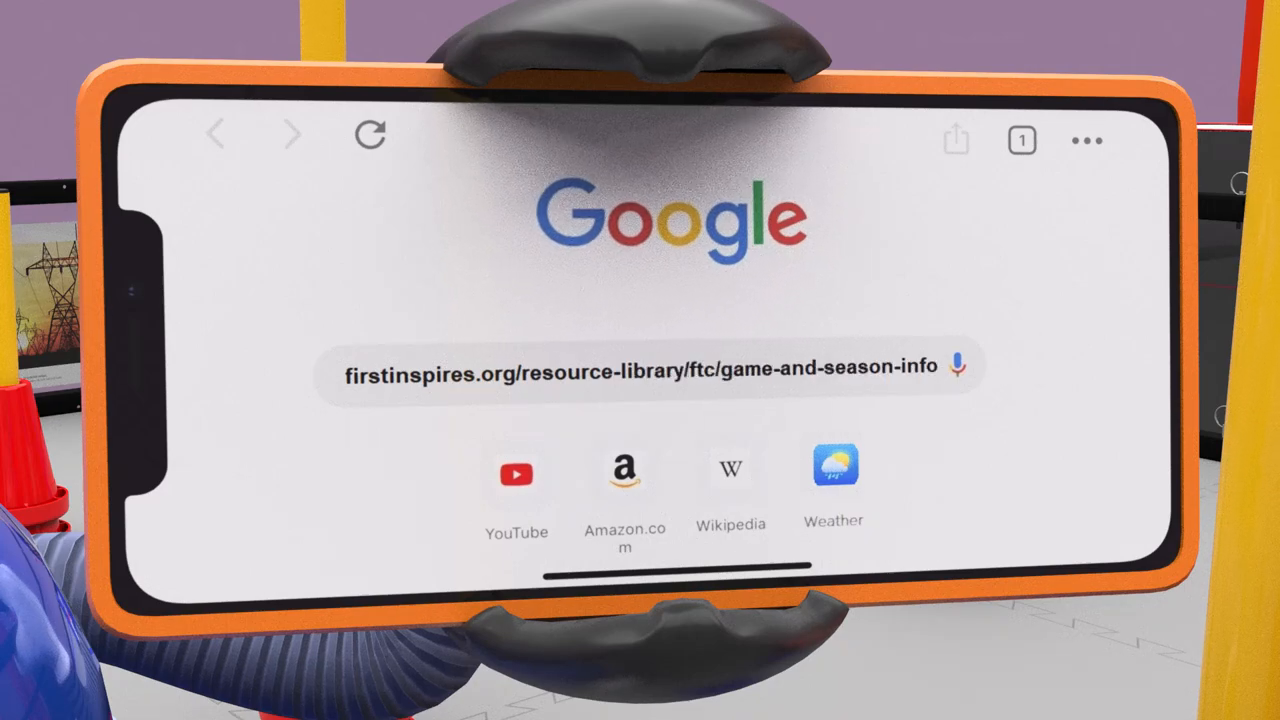